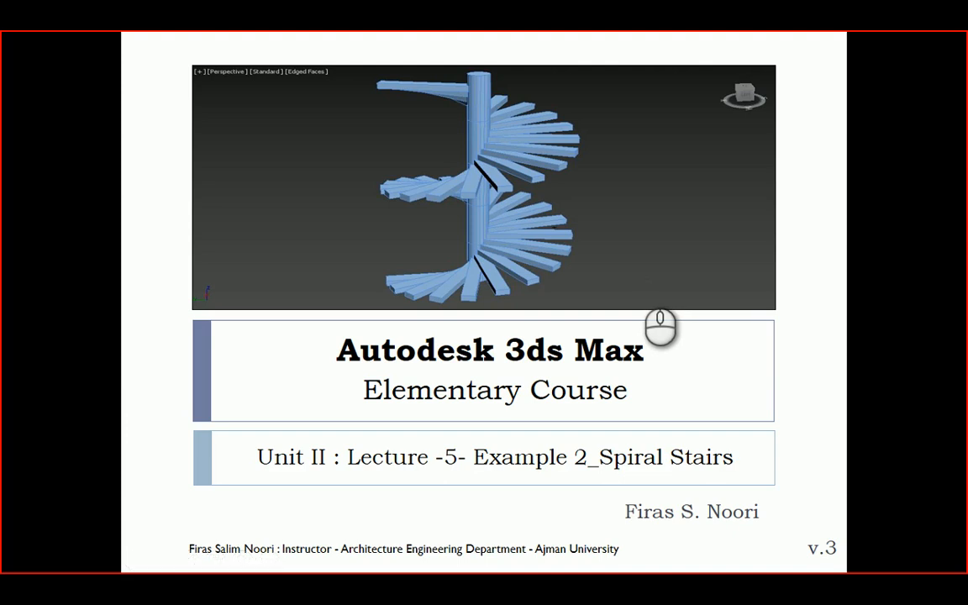
{"action": "mouse_move", "coordinate": [402, 471]}
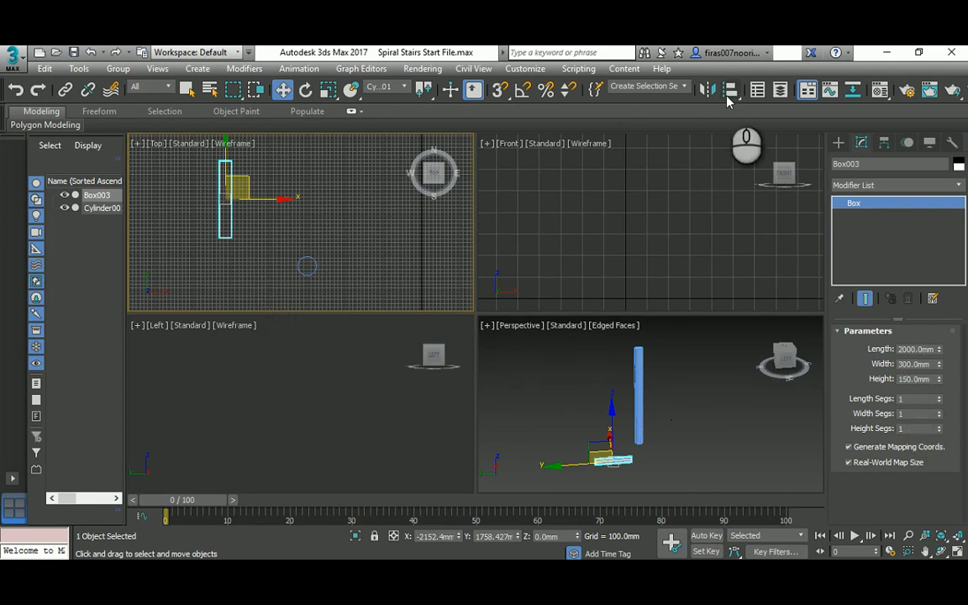
- Align the tread box to Cylinder001: pivots centred in X/Y, Y minimum to column maximum
{"action": "left_click", "coordinate": [731, 90]}
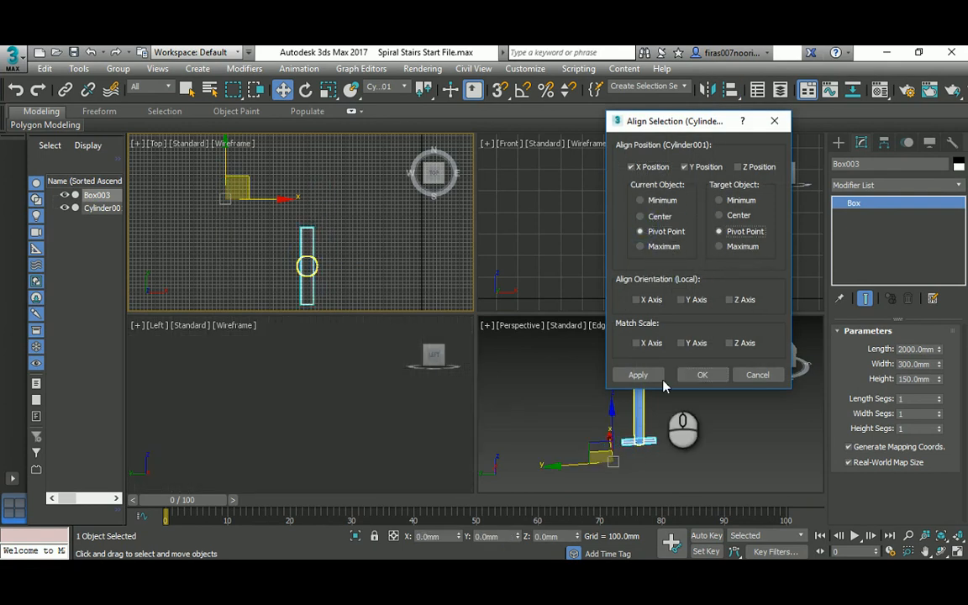
{"action": "left_click", "coordinate": [638, 374]}
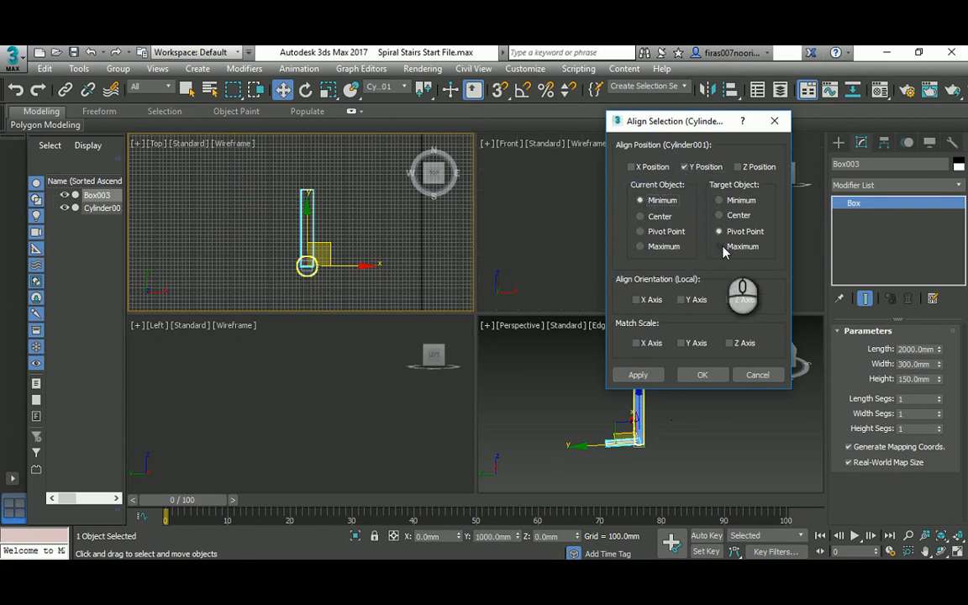
{"action": "left_click", "coordinate": [720, 247]}
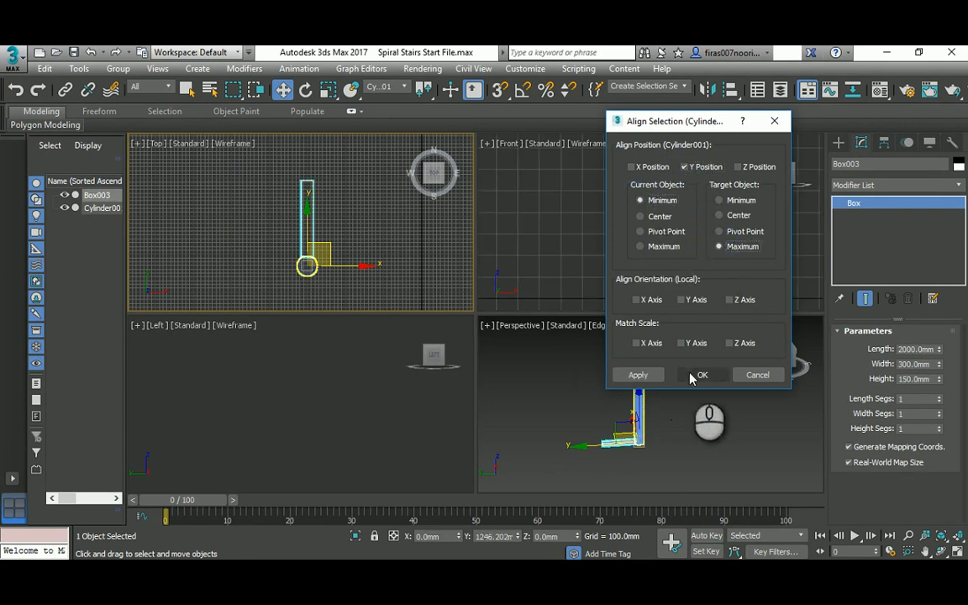
{"action": "left_click", "coordinate": [701, 375]}
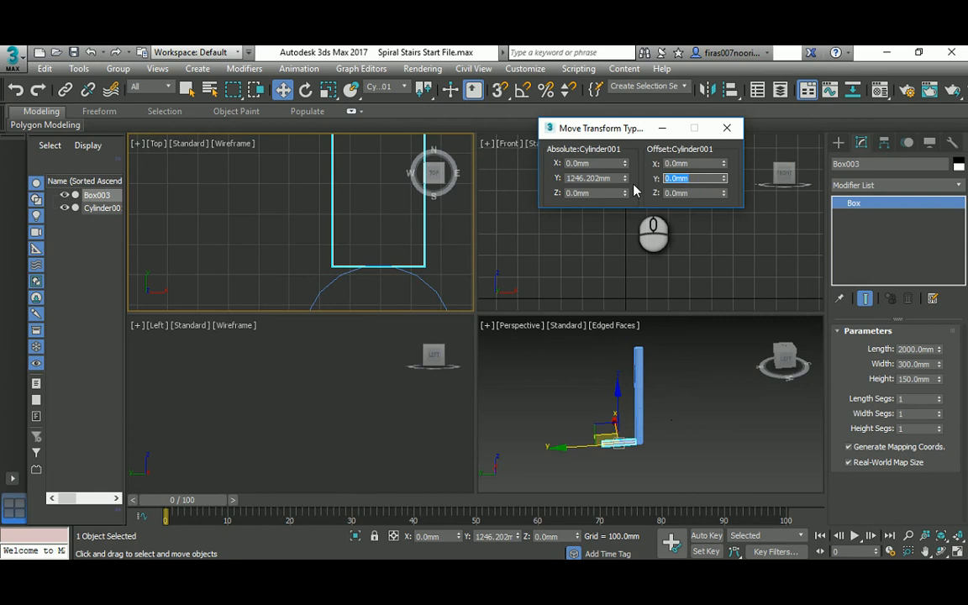
- Offset the tread -50 mm along Y into the column and zoom out the Top view
{"action": "left_click", "coordinate": [626, 181]}
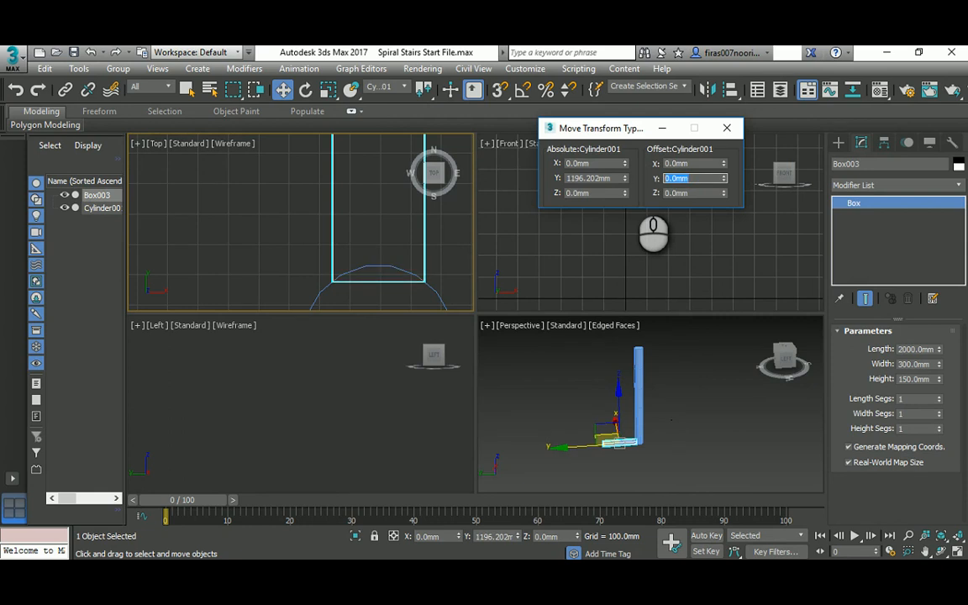
{"action": "left_click", "coordinate": [726, 128]}
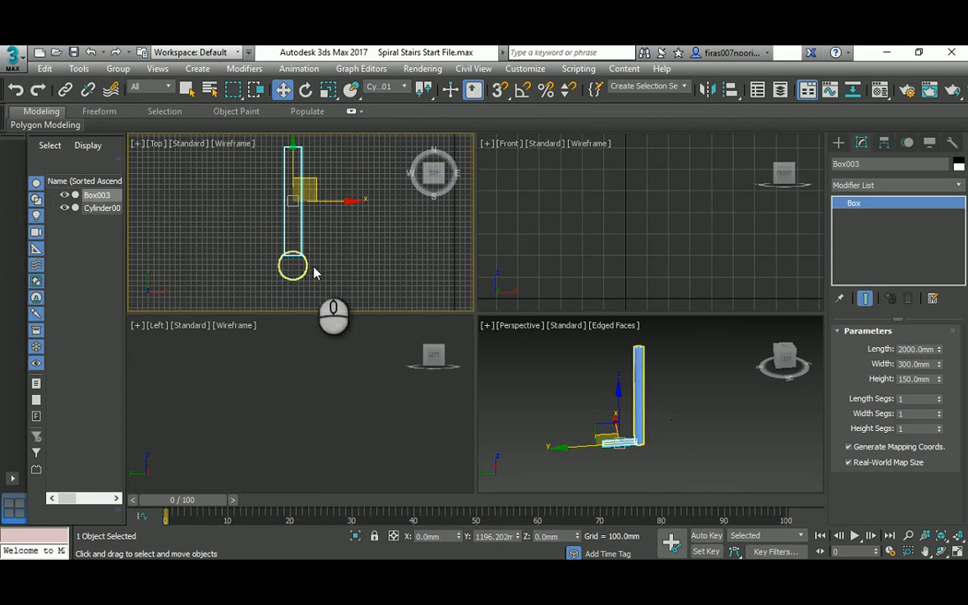
{"action": "left_click_drag", "start_coordinate": [293, 265], "coordinate": [262, 223]}
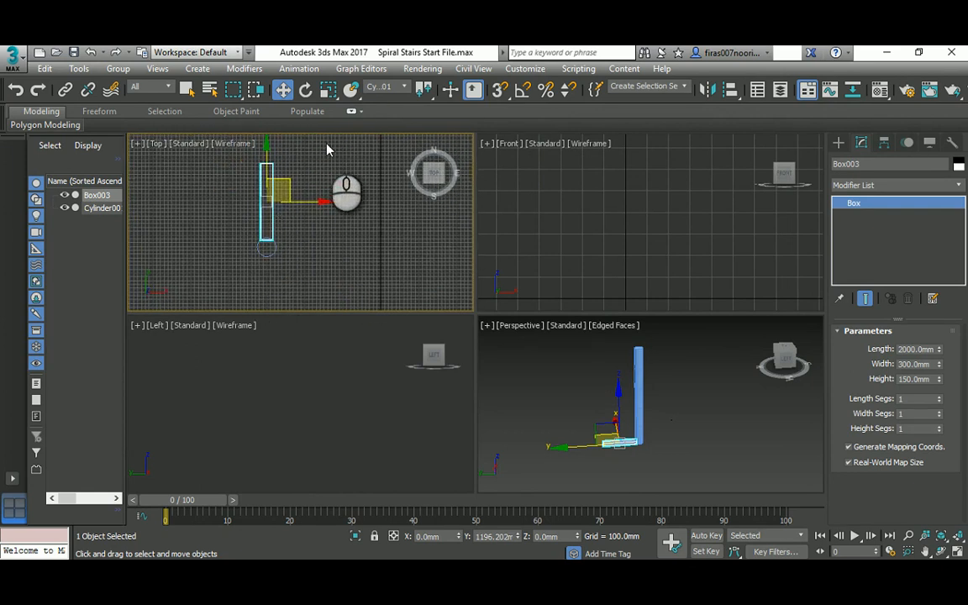
- Pick Cylinder001 as the reference coordinate system and use its transform coordinate center
{"action": "left_click", "coordinate": [402, 90]}
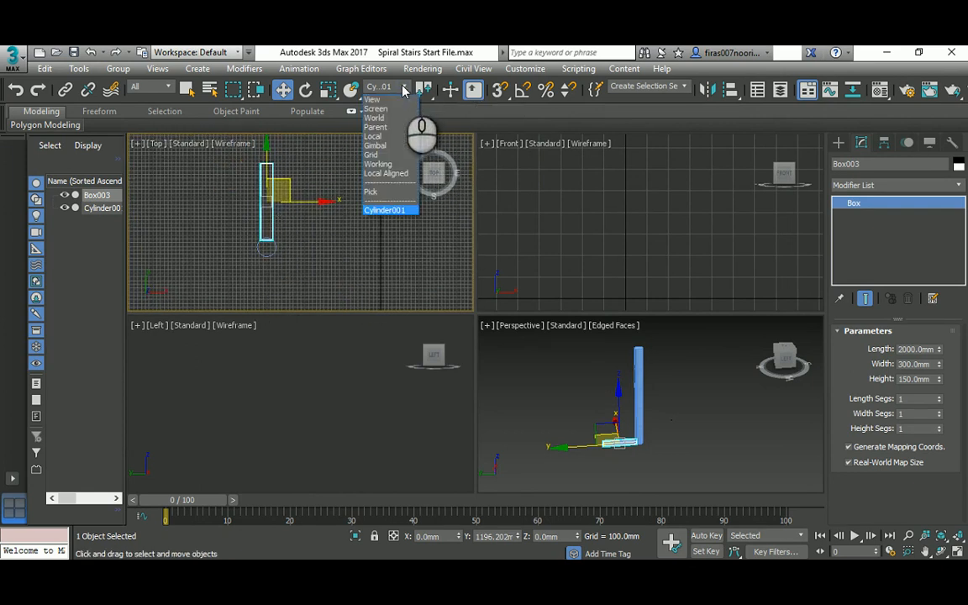
{"action": "left_click", "coordinate": [370, 192]}
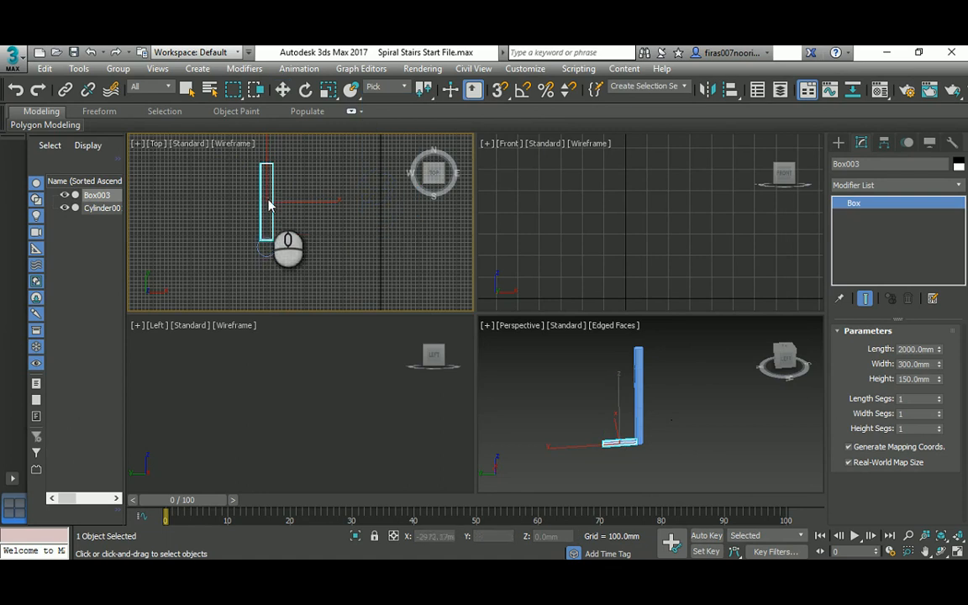
{"action": "mouse_move", "coordinate": [267, 250]}
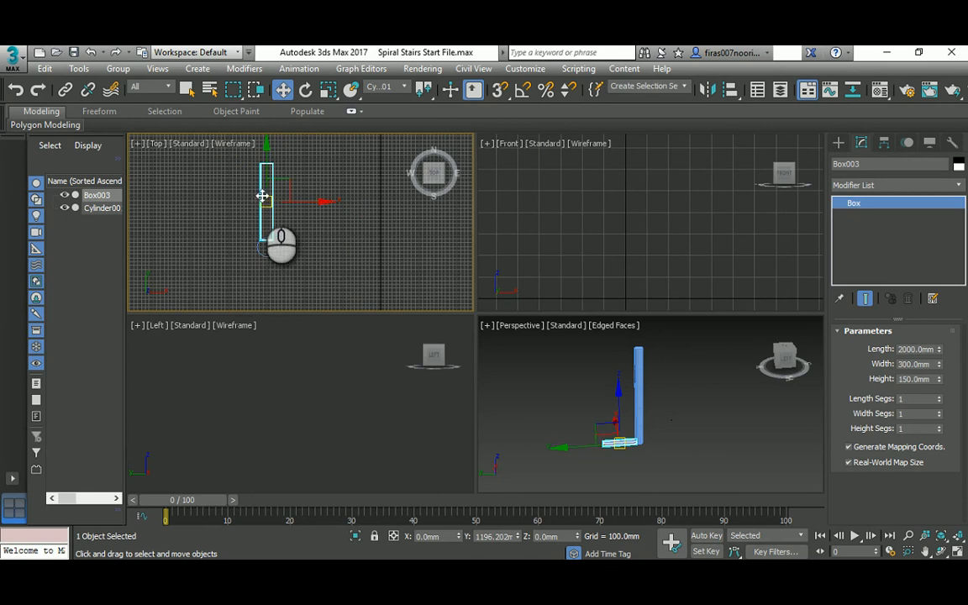
{"action": "left_click", "coordinate": [380, 86]}
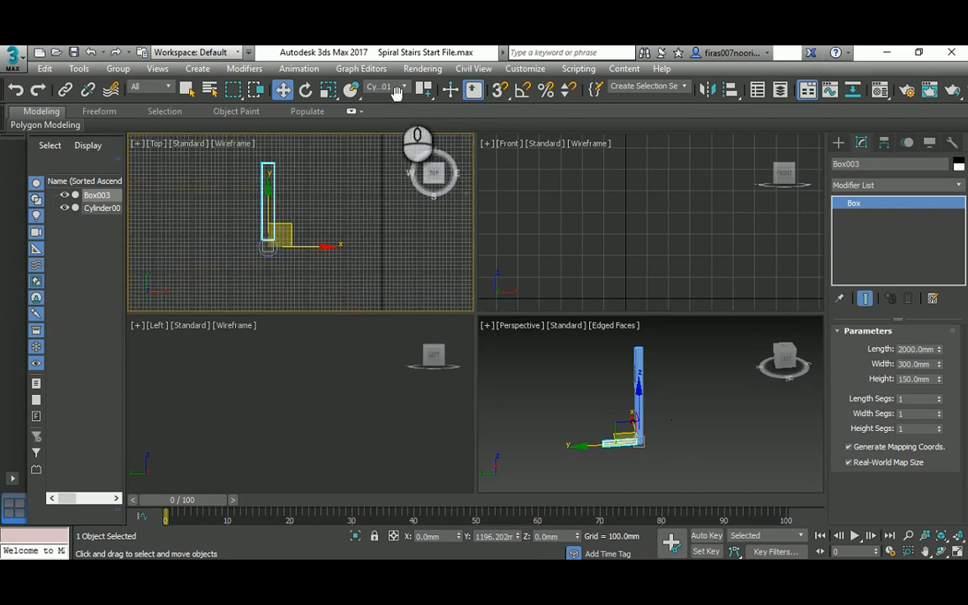
{"action": "mouse_move", "coordinate": [425, 90]}
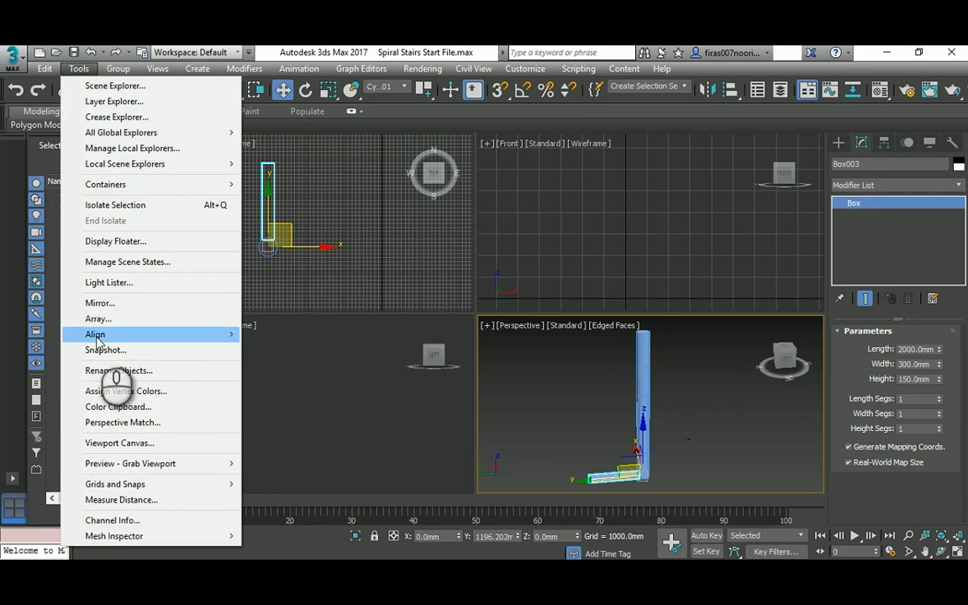
- Array 38 instanced treads with Move Z 150 and total Rotate Z 720, re-oriented
{"action": "left_click", "coordinate": [99, 318]}
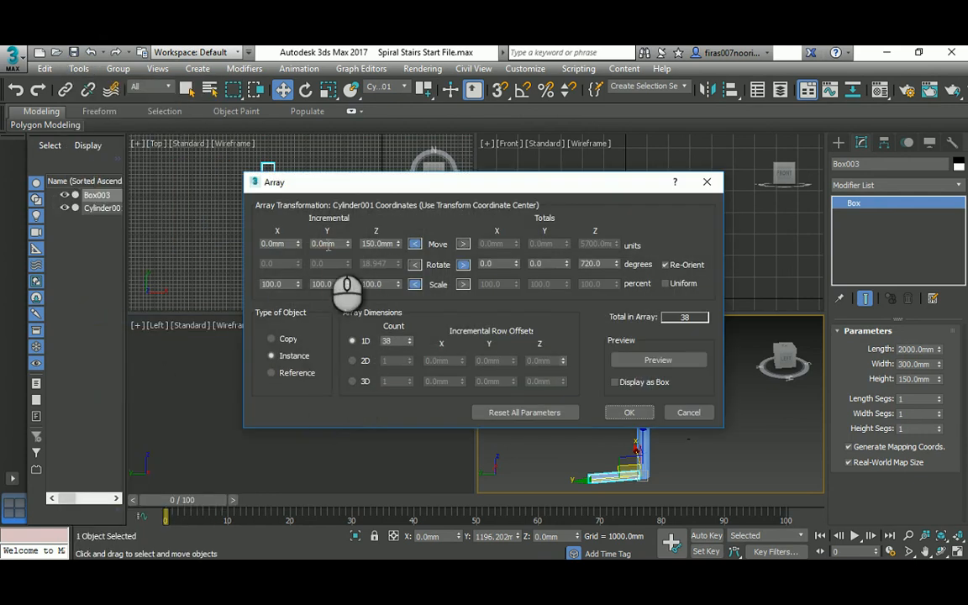
{"action": "mouse_move", "coordinate": [410, 294]}
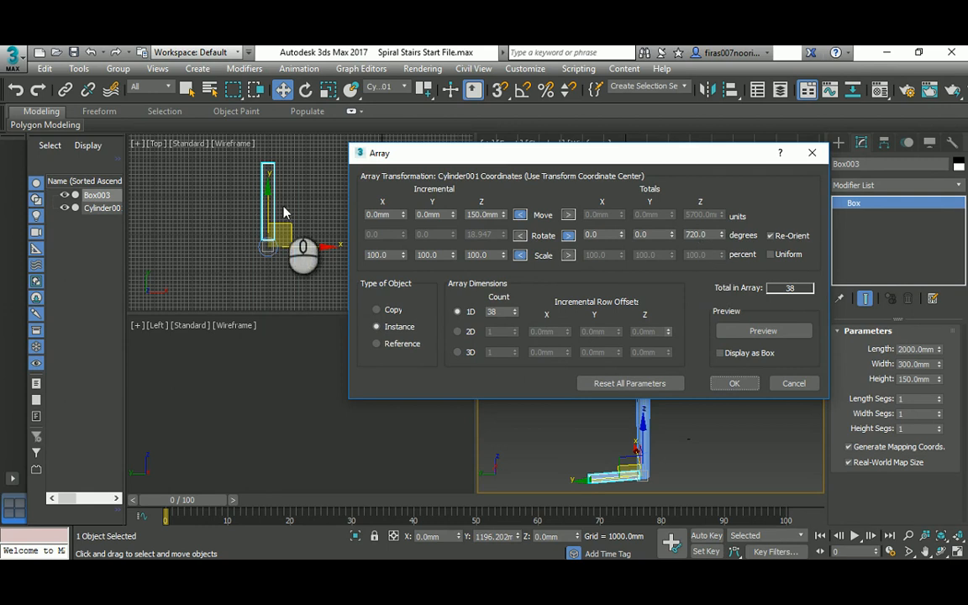
{"action": "mouse_move", "coordinate": [210, 214]}
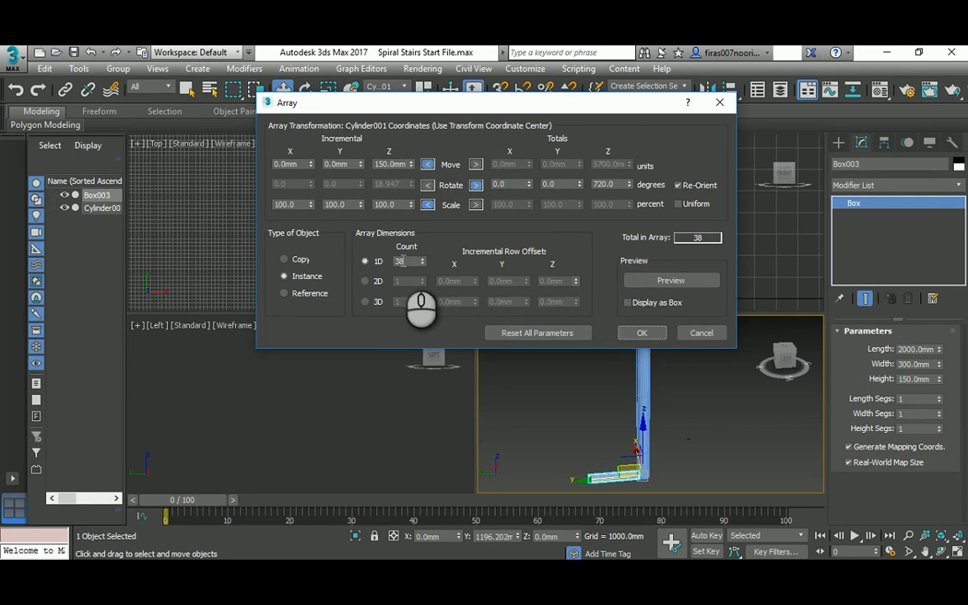
{"action": "mouse_move", "coordinate": [421, 311]}
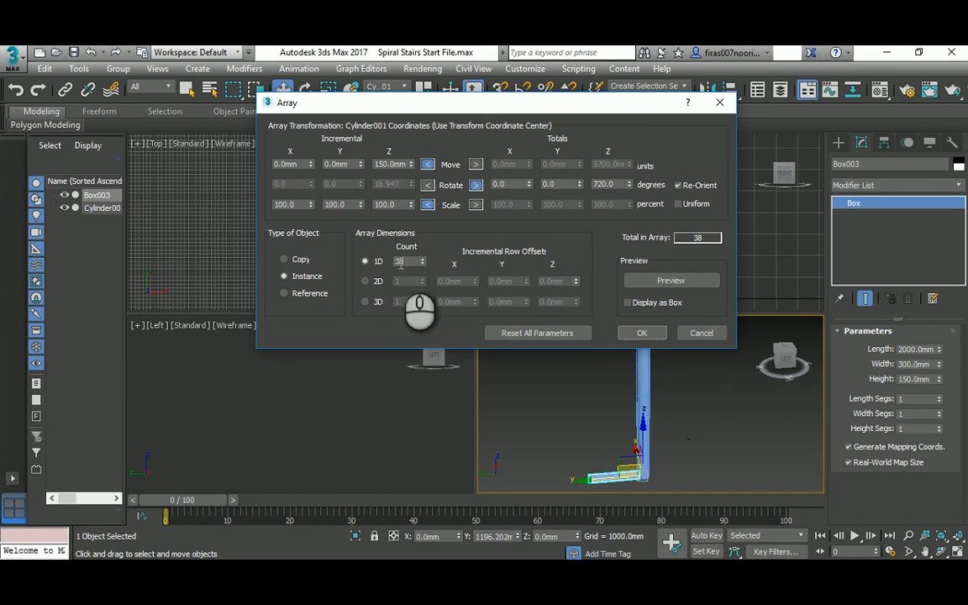
{"action": "mouse_move", "coordinate": [565, 311]}
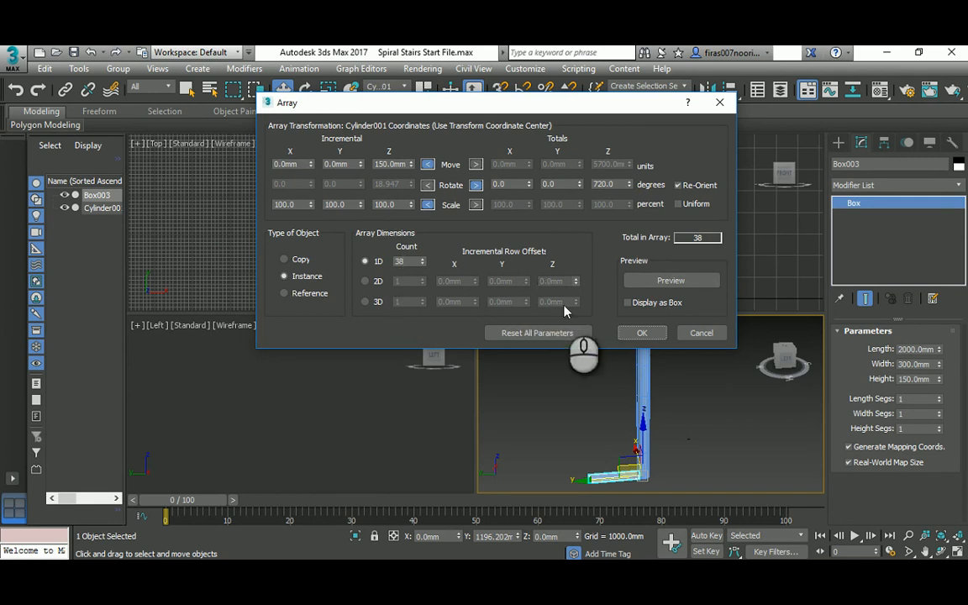
{"action": "left_click", "coordinate": [642, 333]}
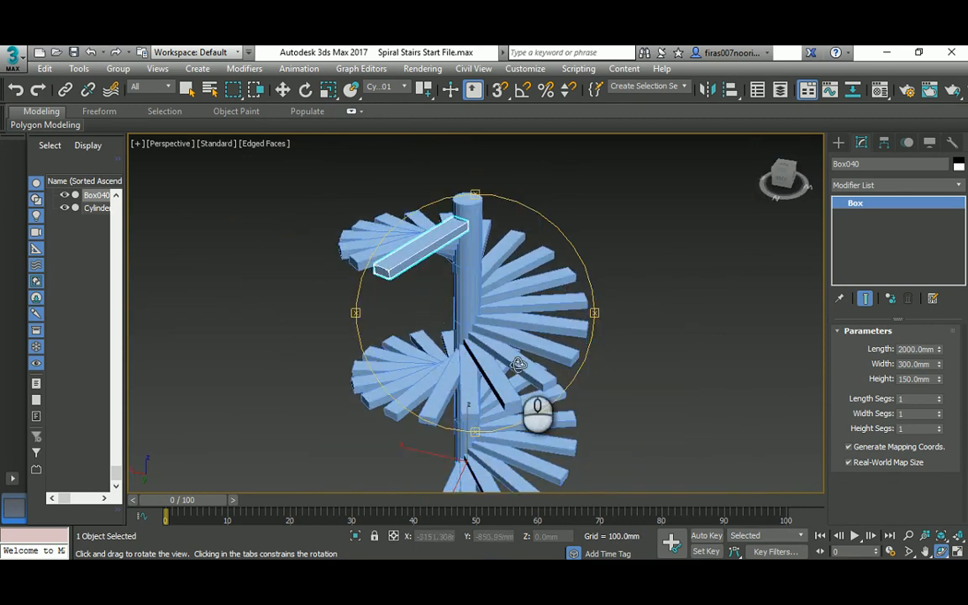
- Orbit the maximized Perspective view to inspect the spiral staircase from below, above and sides
{"action": "left_click_drag", "start_coordinate": [518, 363], "coordinate": [494, 354]}
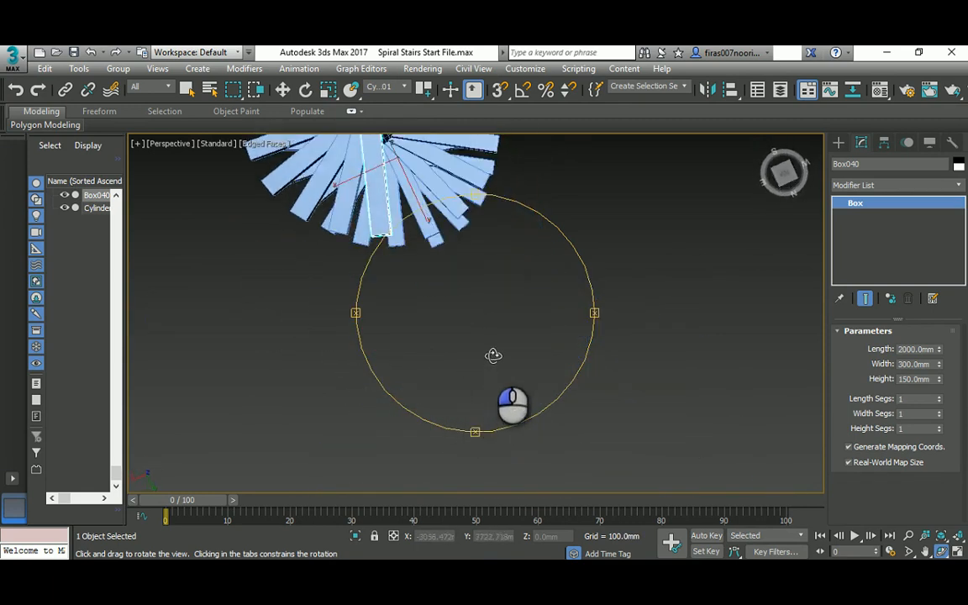
{"action": "left_click_drag", "start_coordinate": [493, 355], "coordinate": [405, 269]}
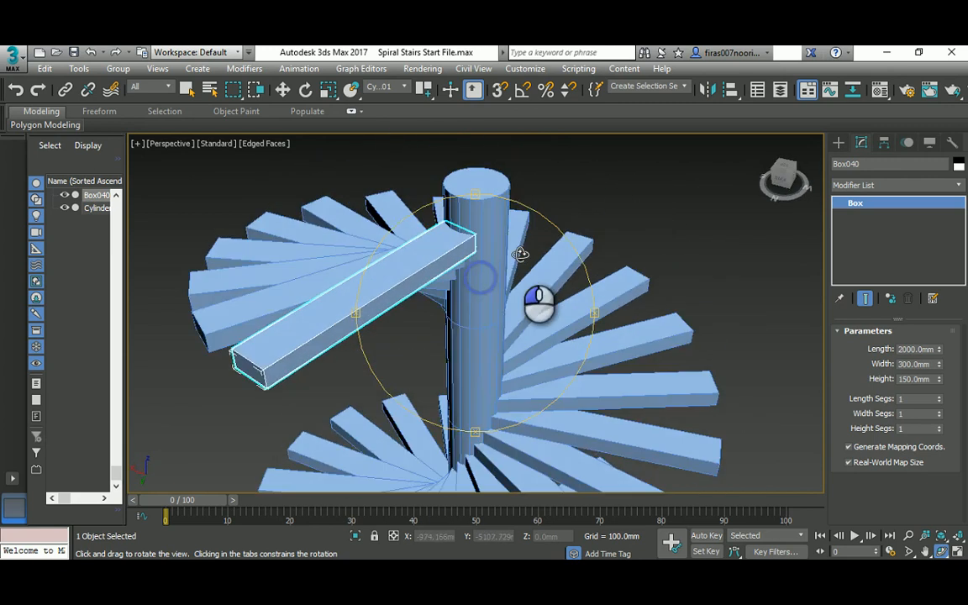
{"action": "left_click_drag", "start_coordinate": [522, 254], "coordinate": [494, 254]}
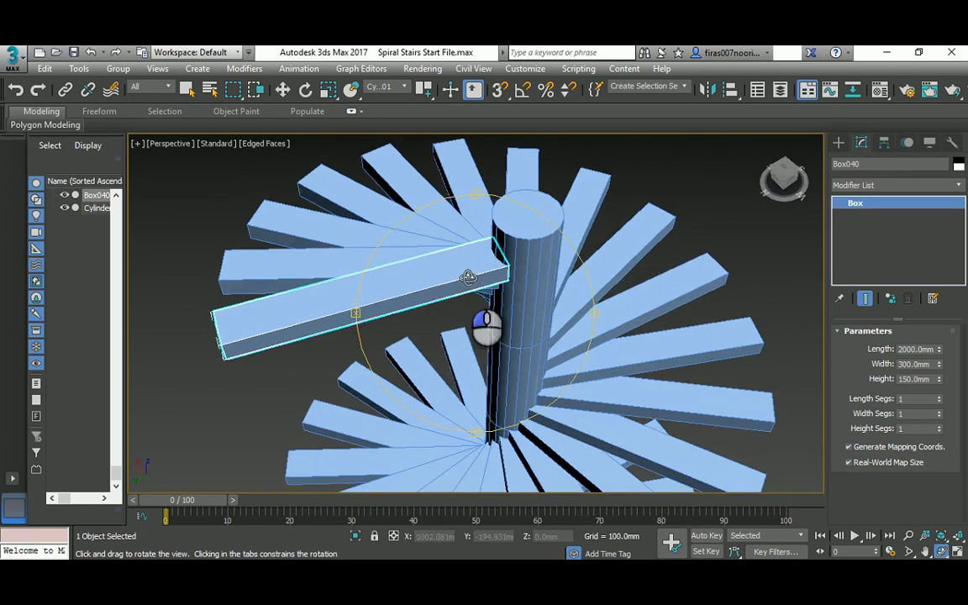
{"action": "left_click_drag", "start_coordinate": [469, 278], "coordinate": [448, 311]}
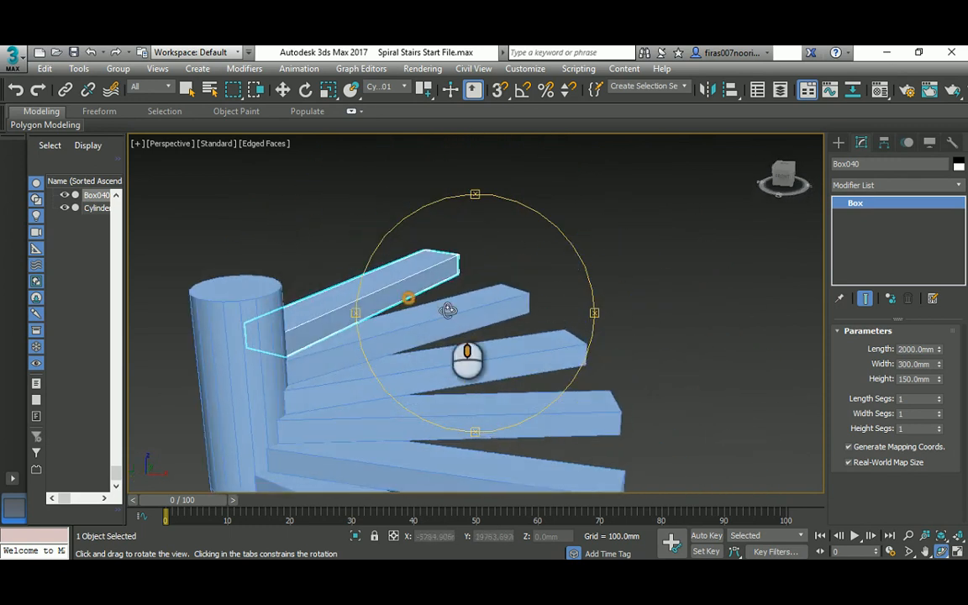
{"action": "left_click_drag", "start_coordinate": [448, 311], "coordinate": [378, 286]}
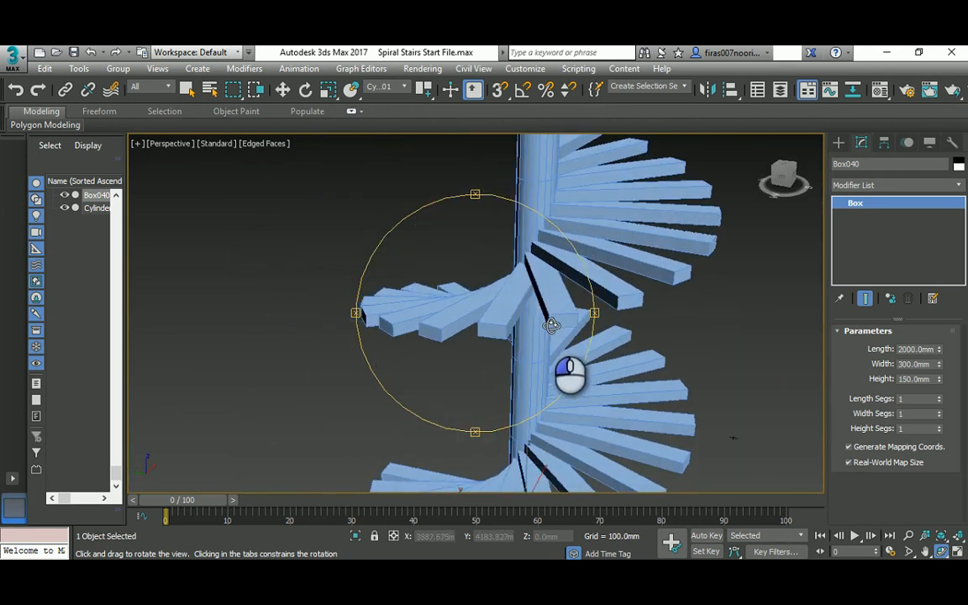
{"action": "left_click_drag", "start_coordinate": [552, 325], "coordinate": [477, 280]}
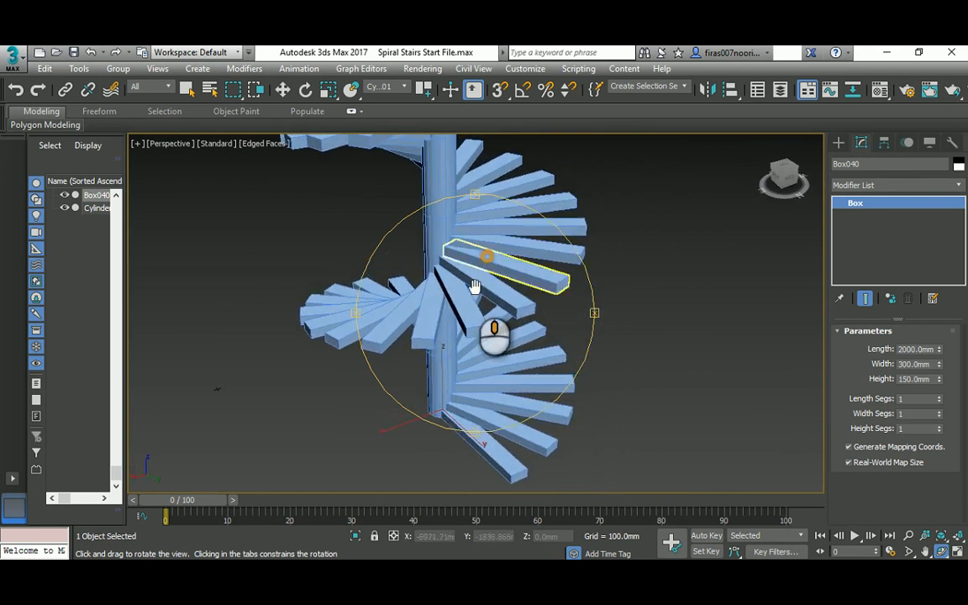
{"action": "left_click_drag", "start_coordinate": [475, 286], "coordinate": [462, 328]}
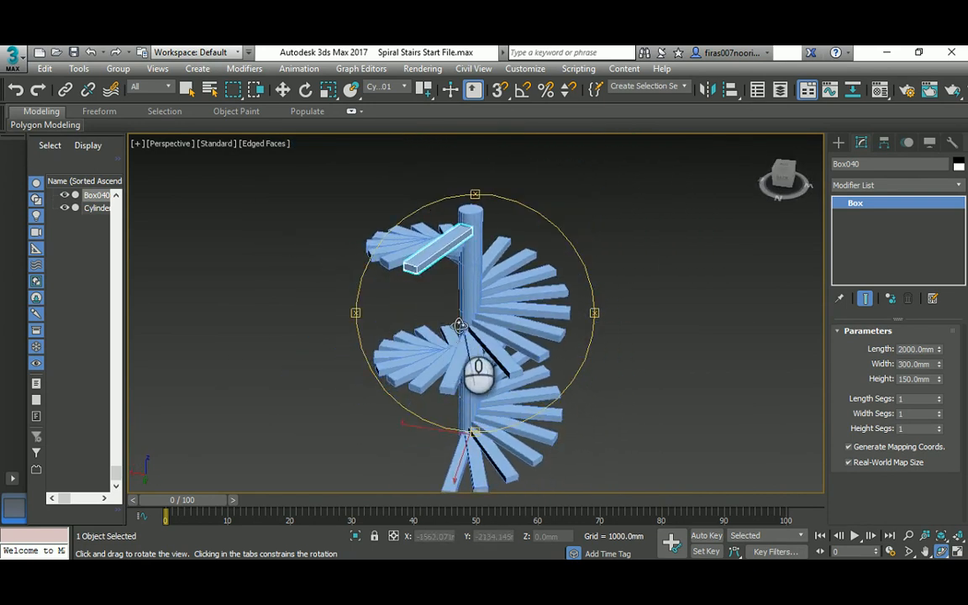